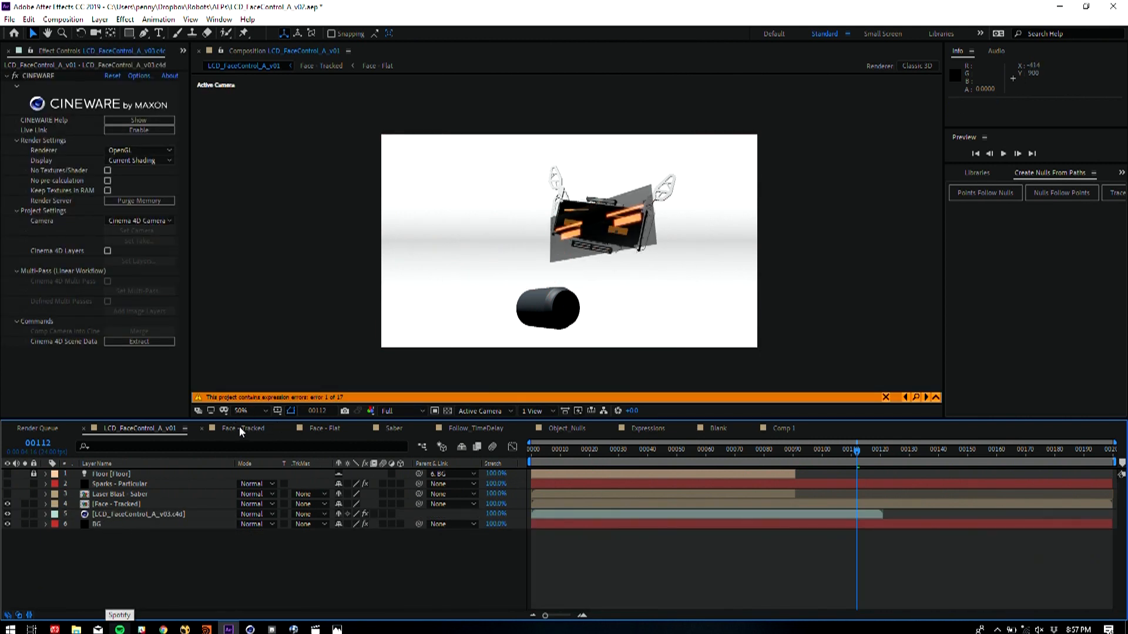
Extract the Cinema 4D scene data, then review the Face - Tracked comp's linking expressions
left_click(144, 514)
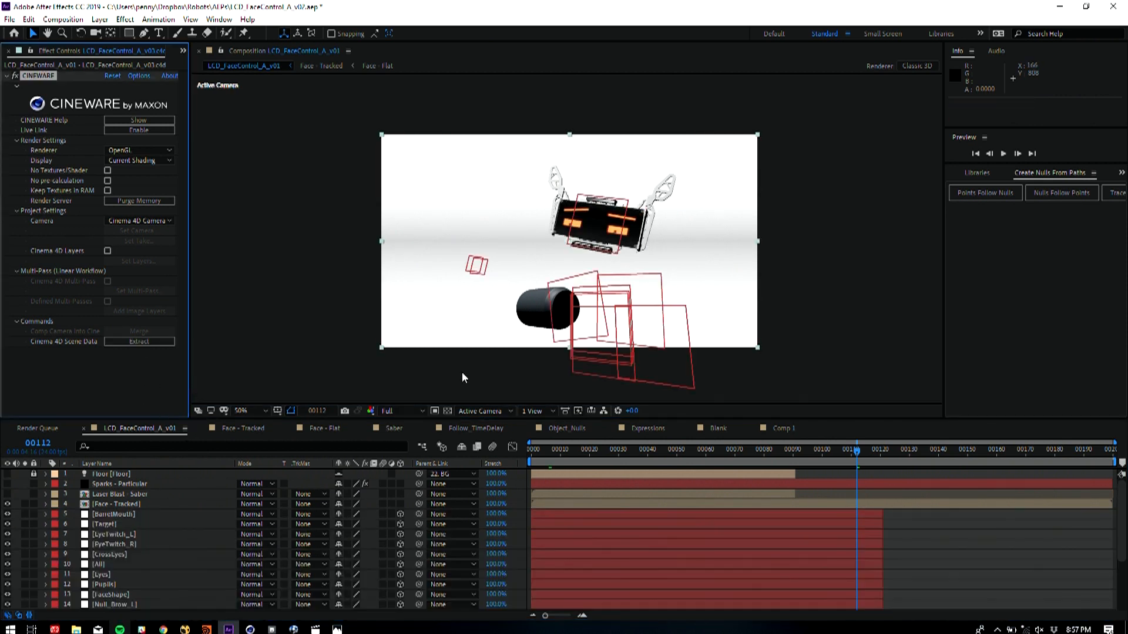
scroll("down", 3)
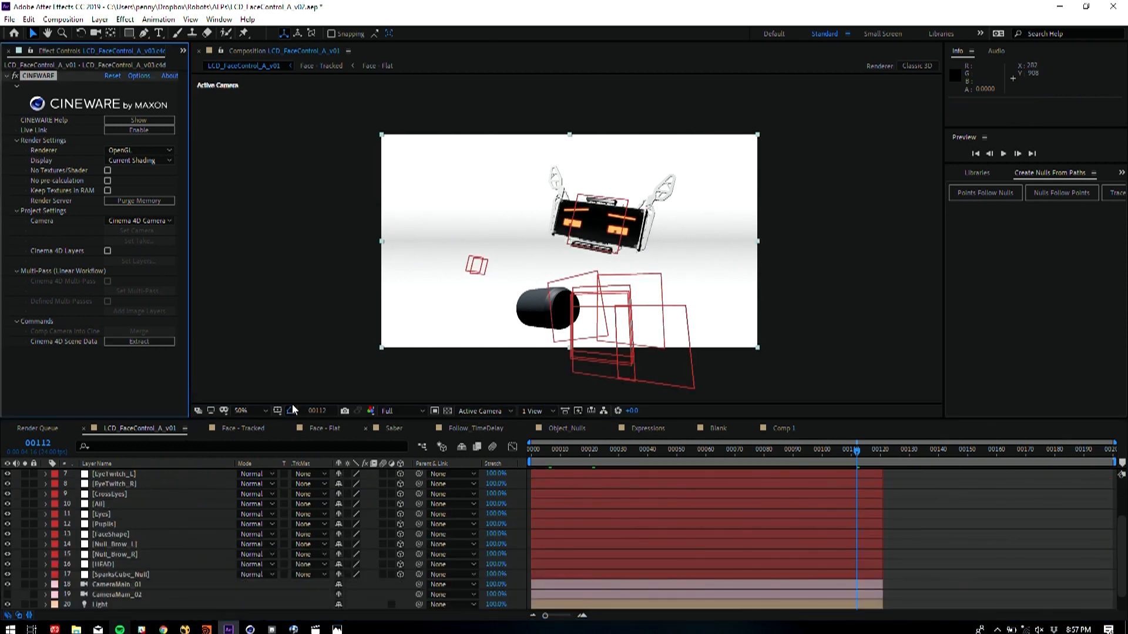
left_click(241, 428)
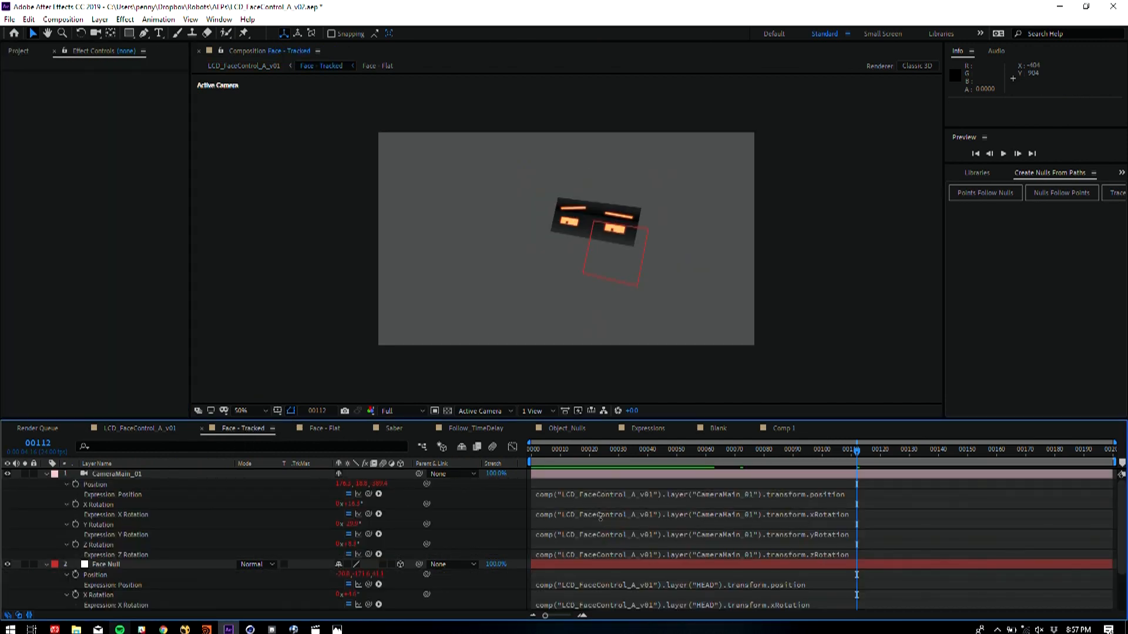
left_click(136, 428)
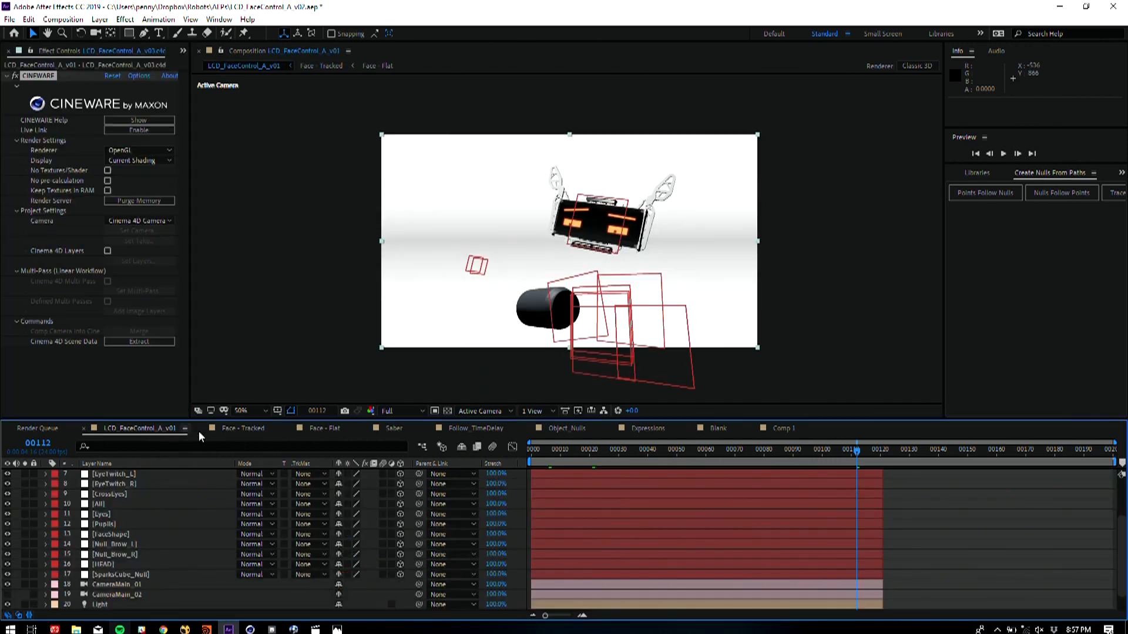
Scrub the robot face comp to frames 85 and 107 to check the animation
left_click(780, 449)
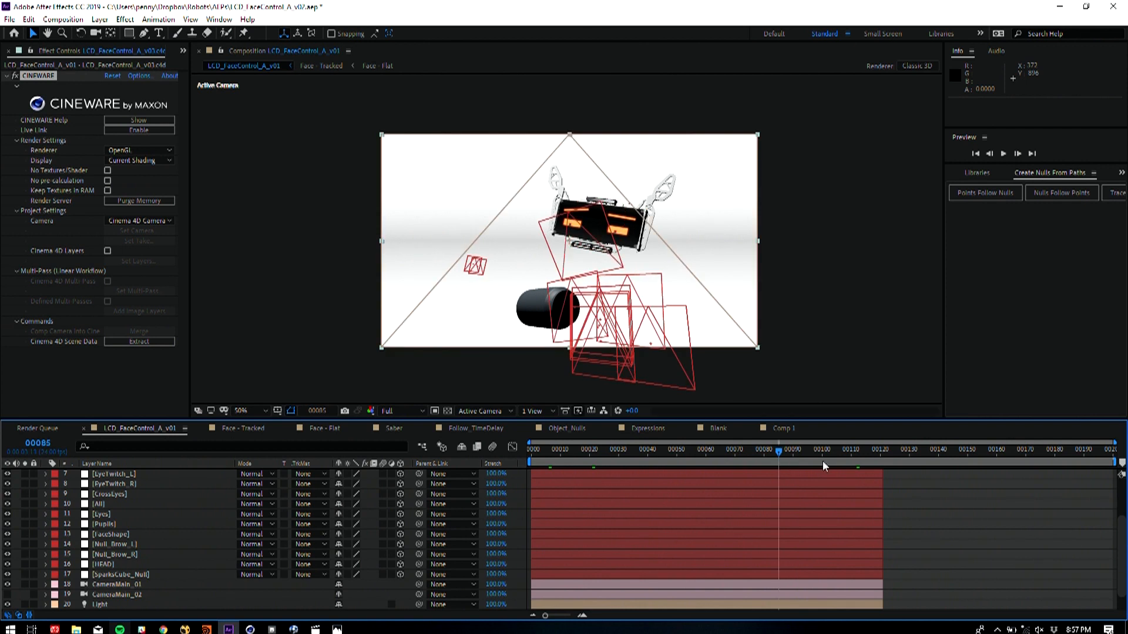
left_click(842, 449)
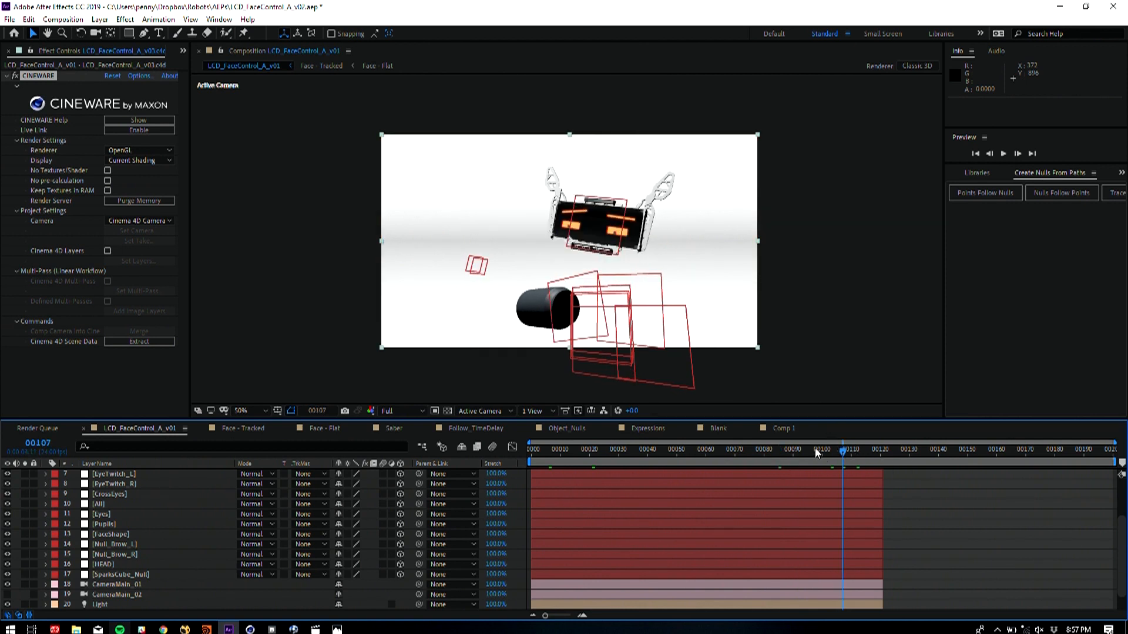
left_click(838, 449)
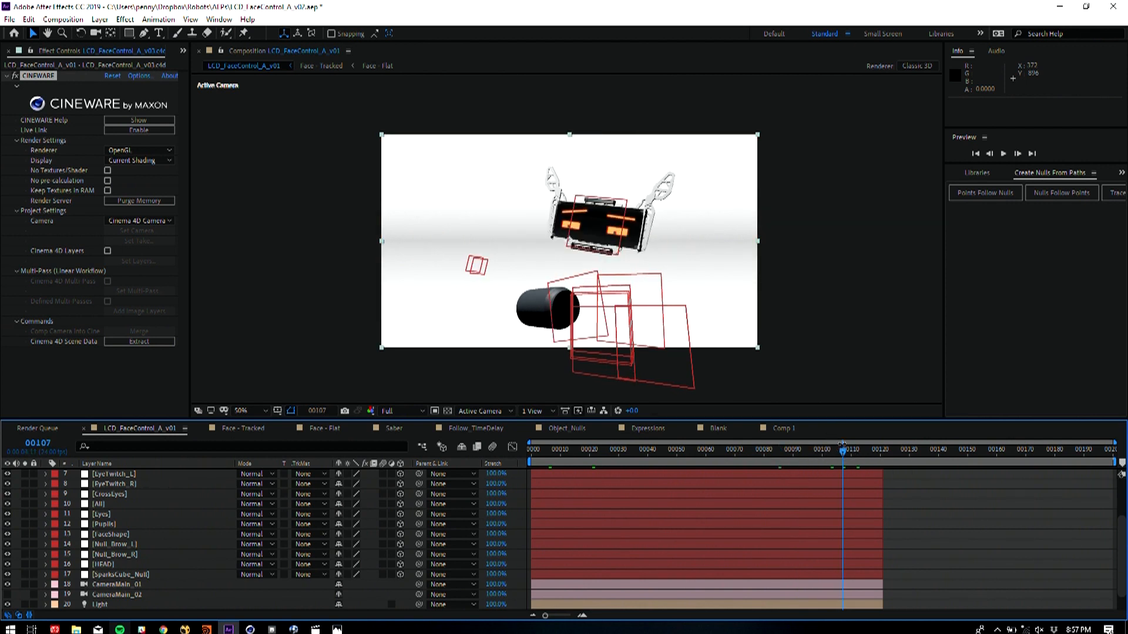